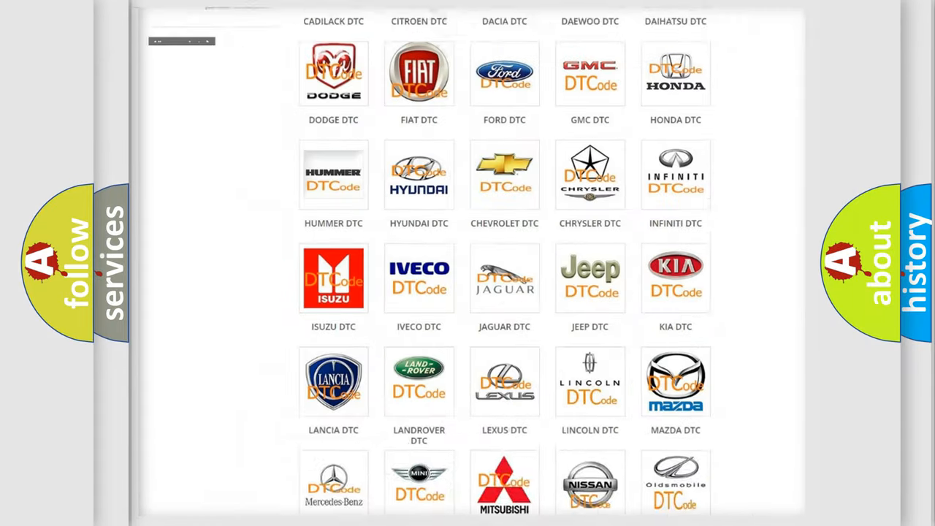
Open the Jeep DTC page from the brand grid and scroll through its codes.
{"action": "scroll", "scroll_direction": "up", "scroll_amount": 3}
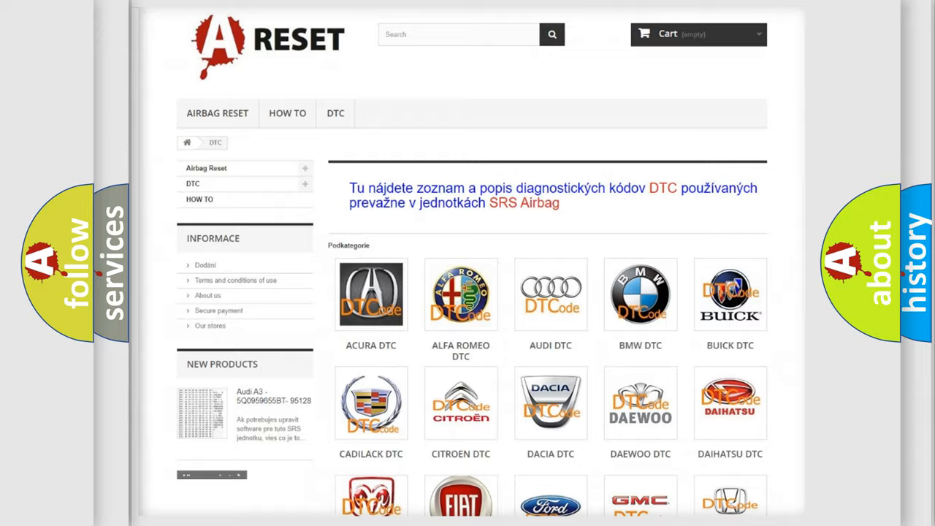
{"action": "scroll", "scroll_direction": "down", "scroll_amount": 3}
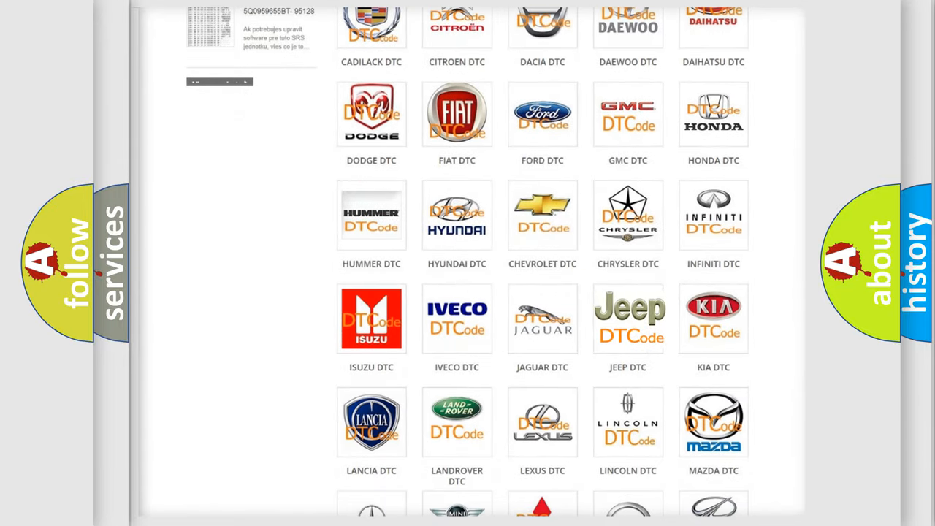
{"action": "left_click", "coordinate": [628, 318]}
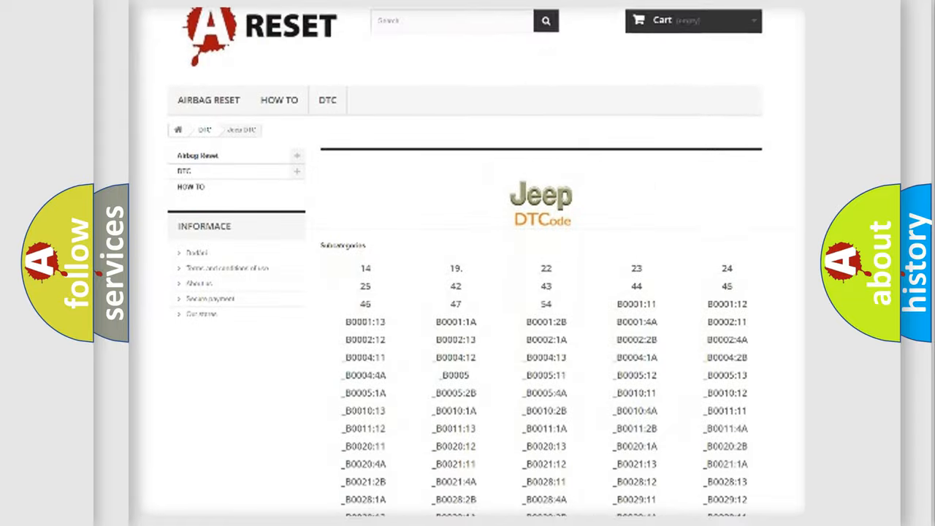
{"action": "scroll", "scroll_direction": "down", "scroll_amount": 3}
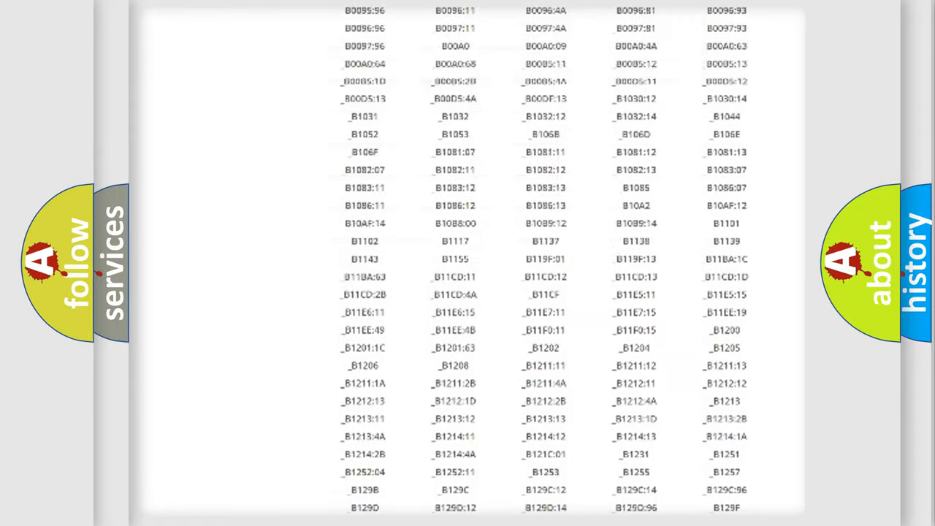
{"action": "scroll", "scroll_direction": "up", "scroll_amount": 3}
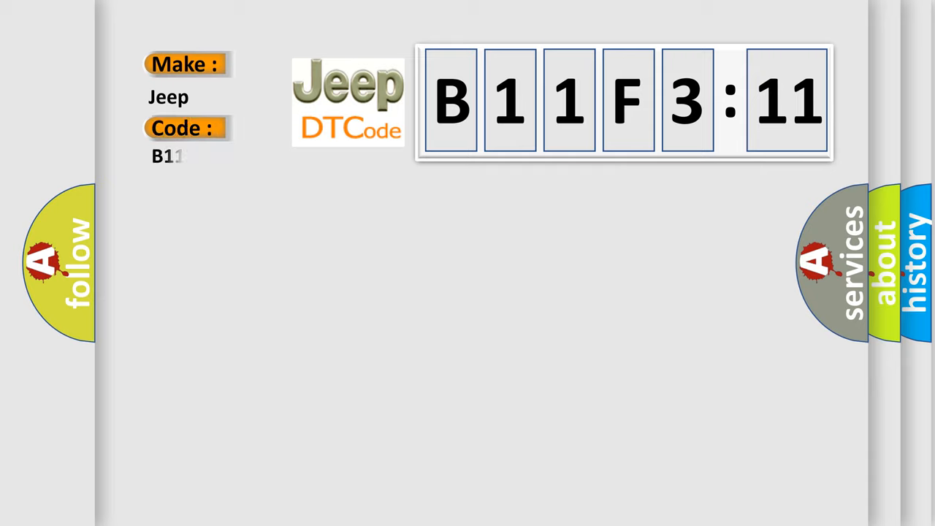
Complete the Jeep code entry as B11F311 by typing F311.
{"action": "type", "text": "F311"}
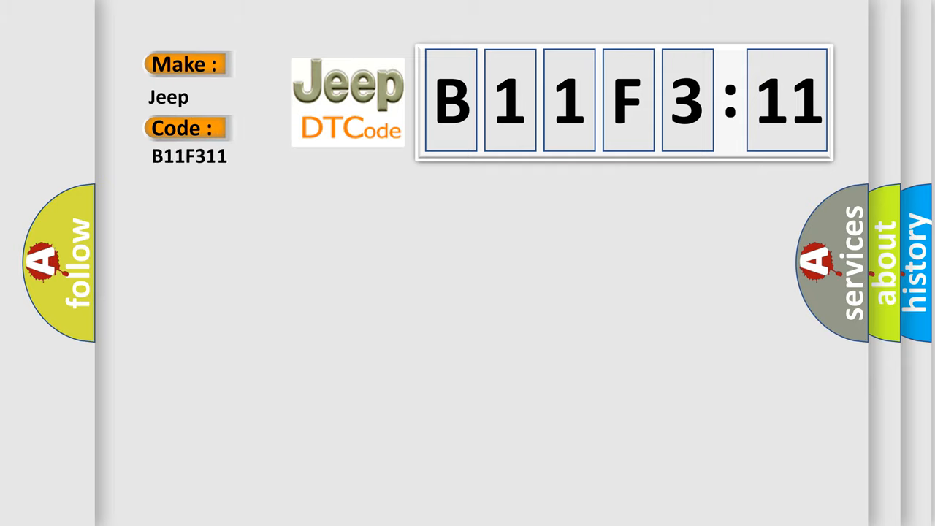